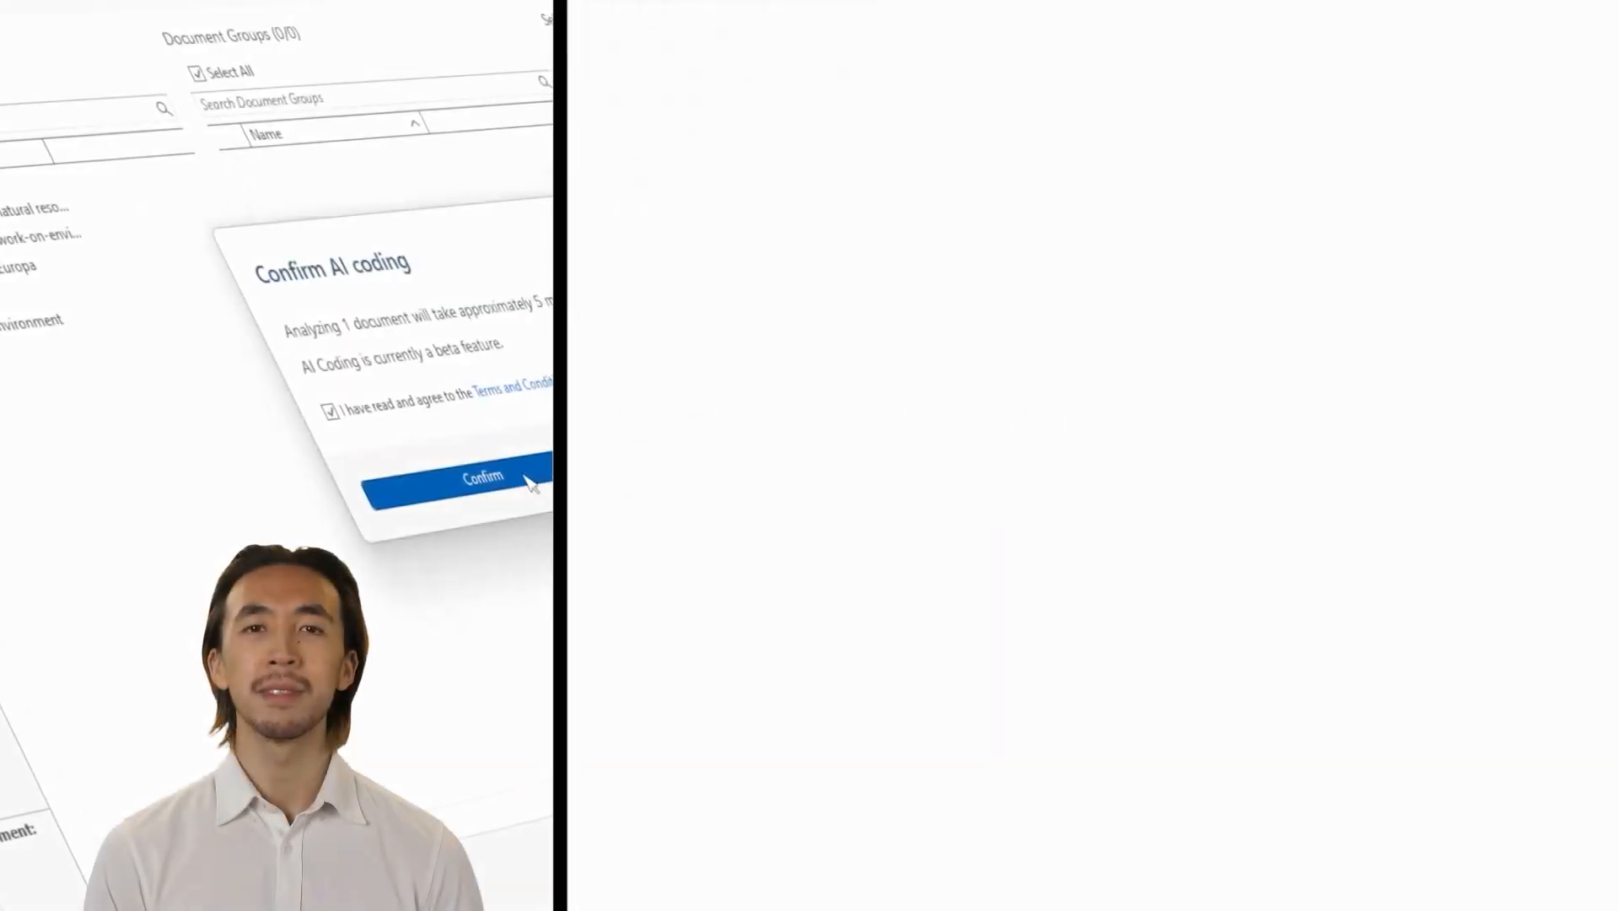
# - Start AI Coding from Search & Code on document D1 Environment only and confirm the beta terms
pyautogui.click(480, 477)
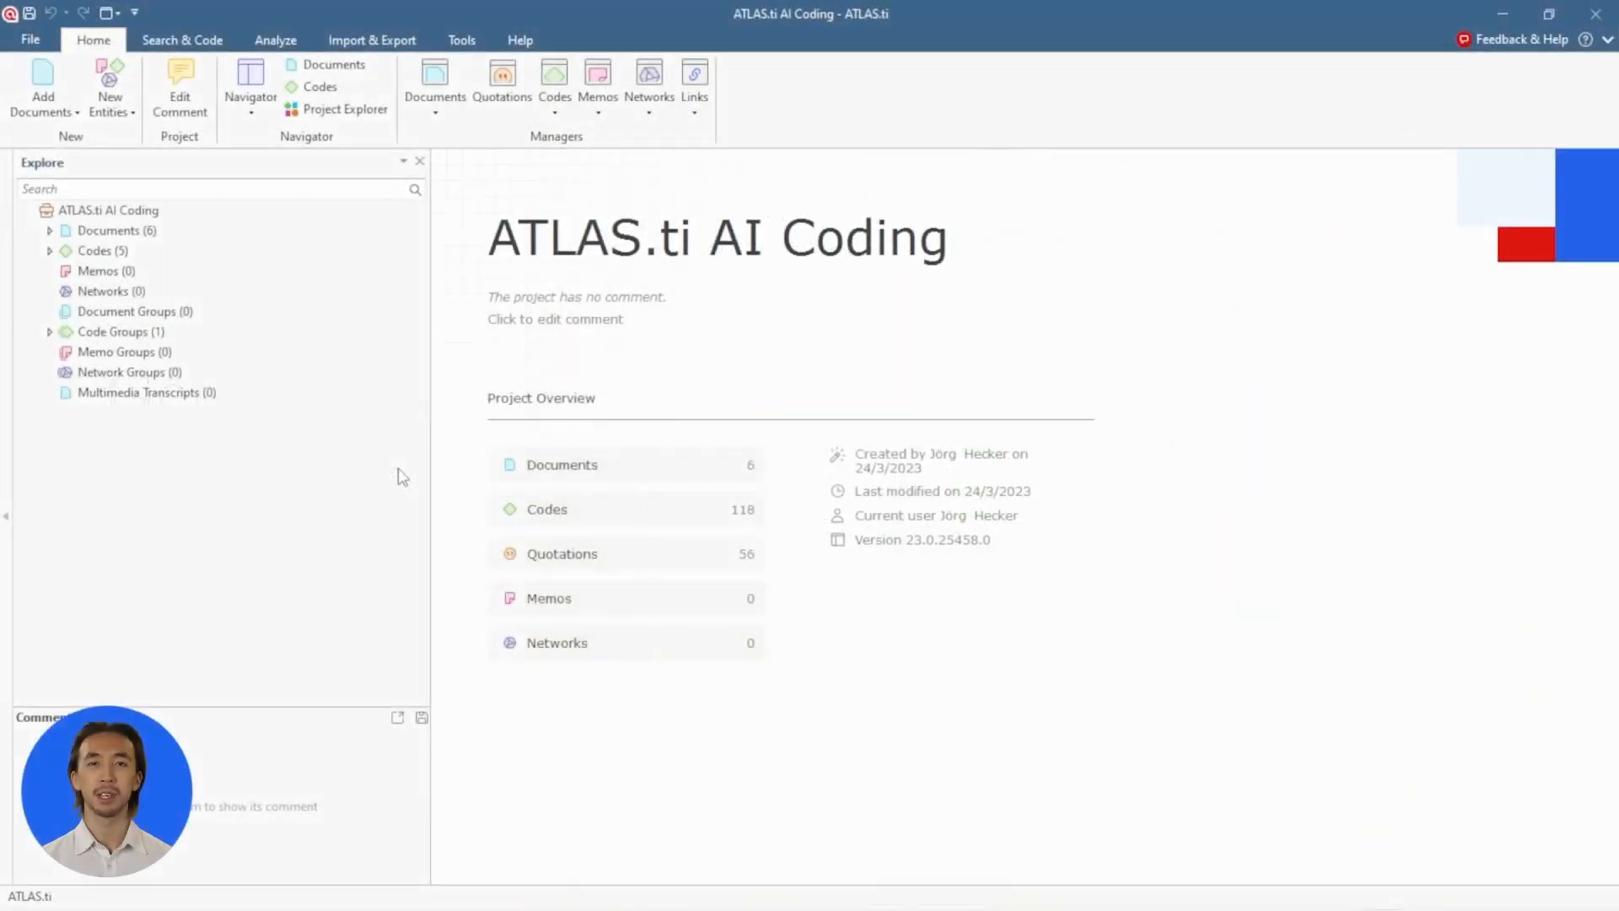
pyautogui.click(182, 39)
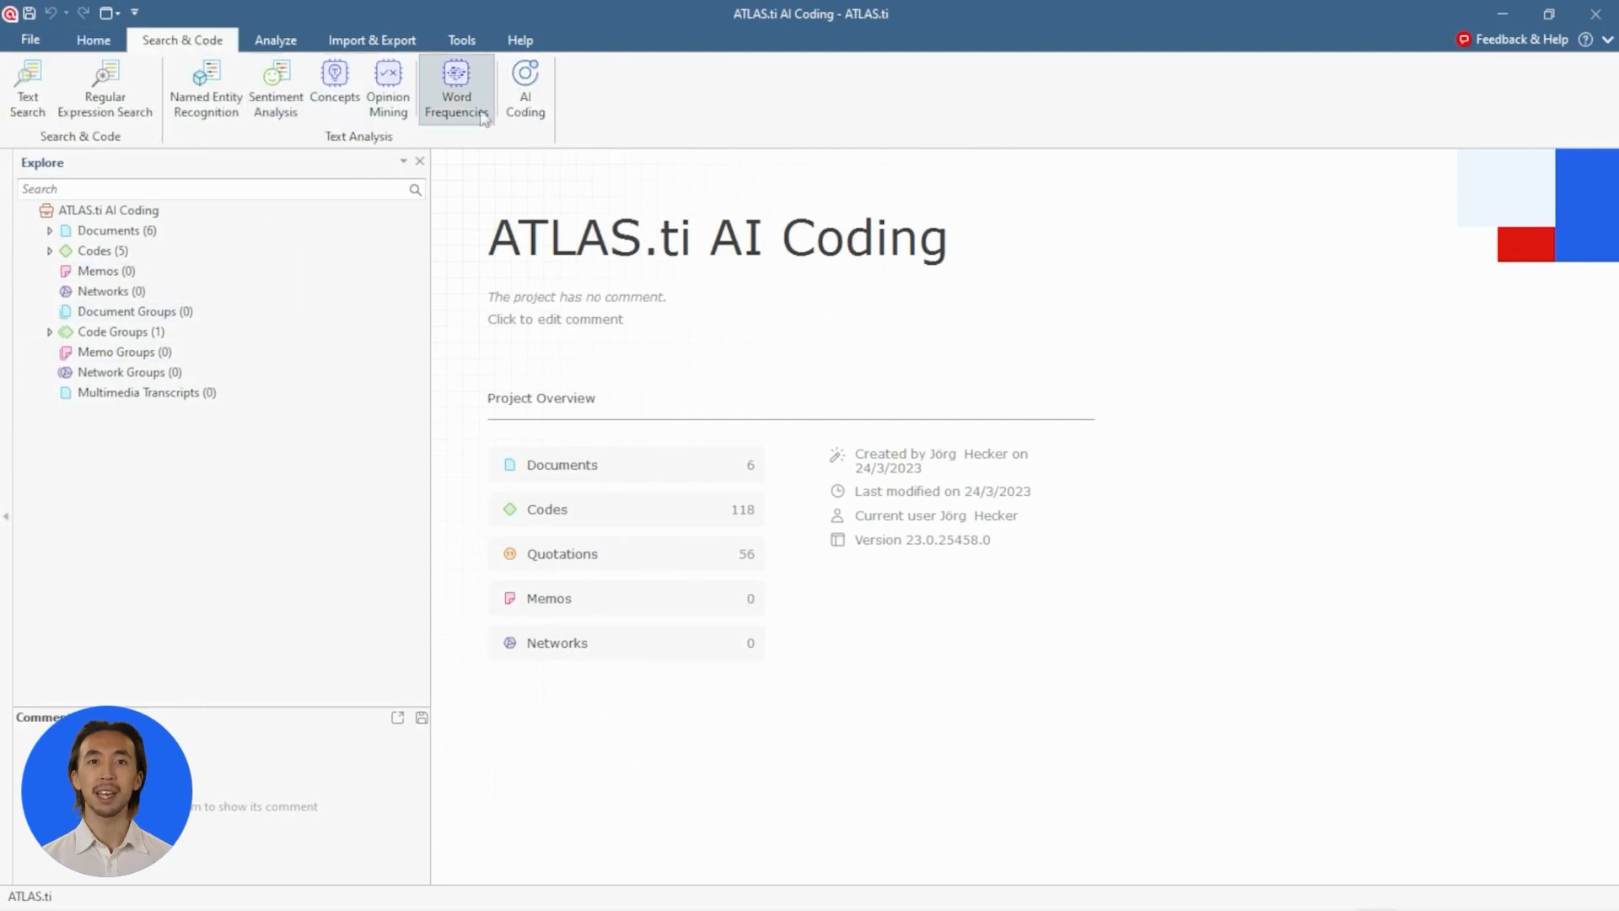
pyautogui.click(524, 88)
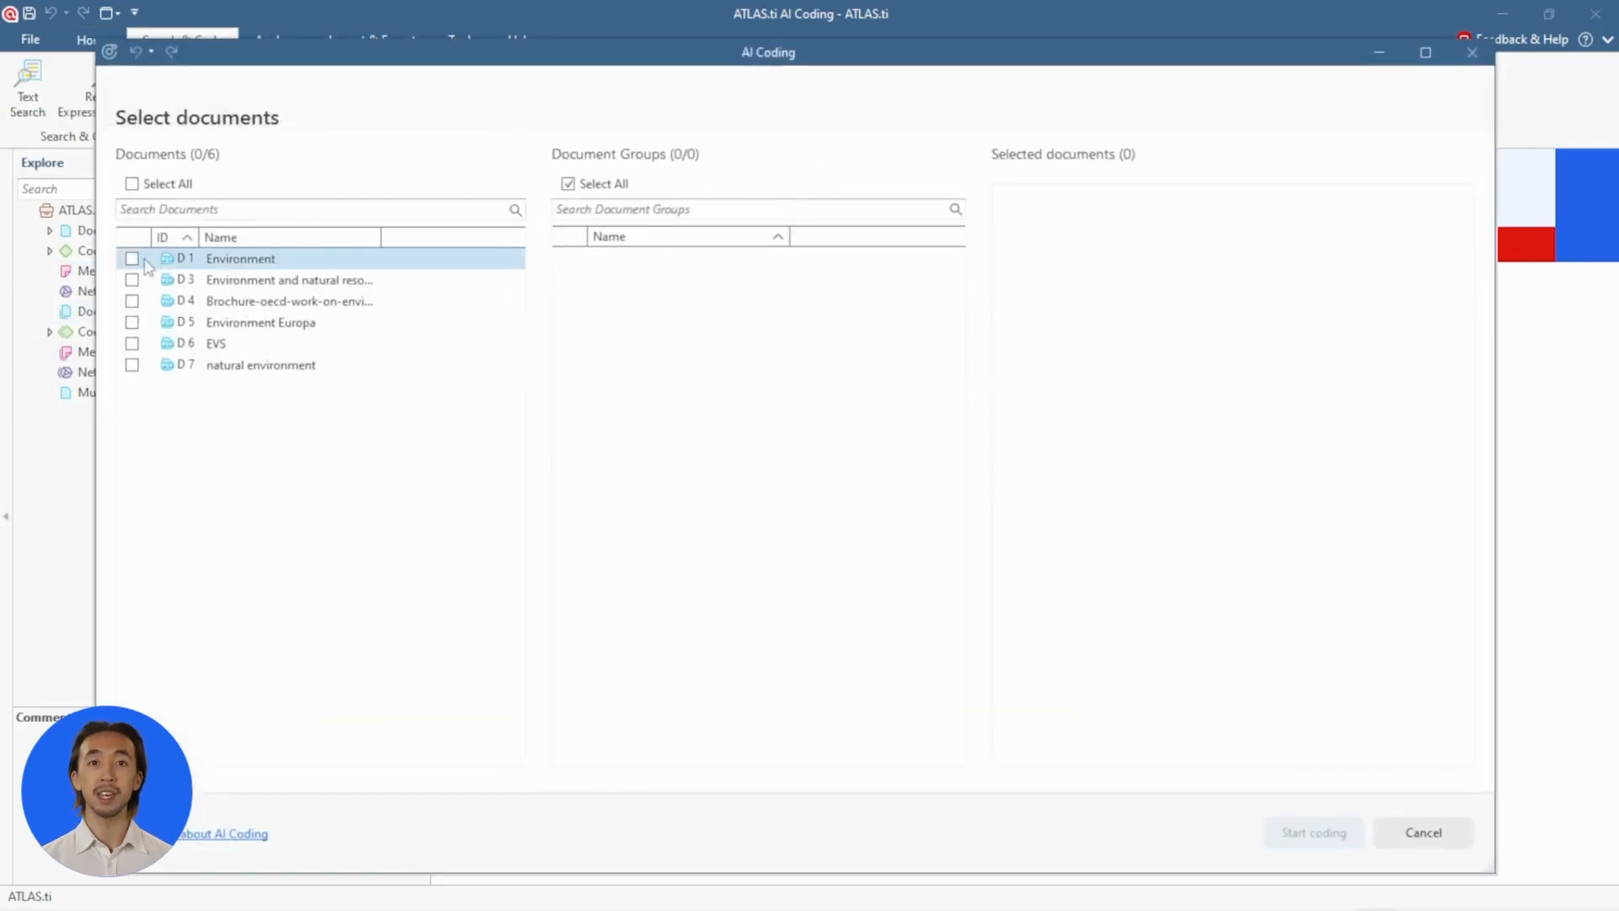
pyautogui.click(131, 258)
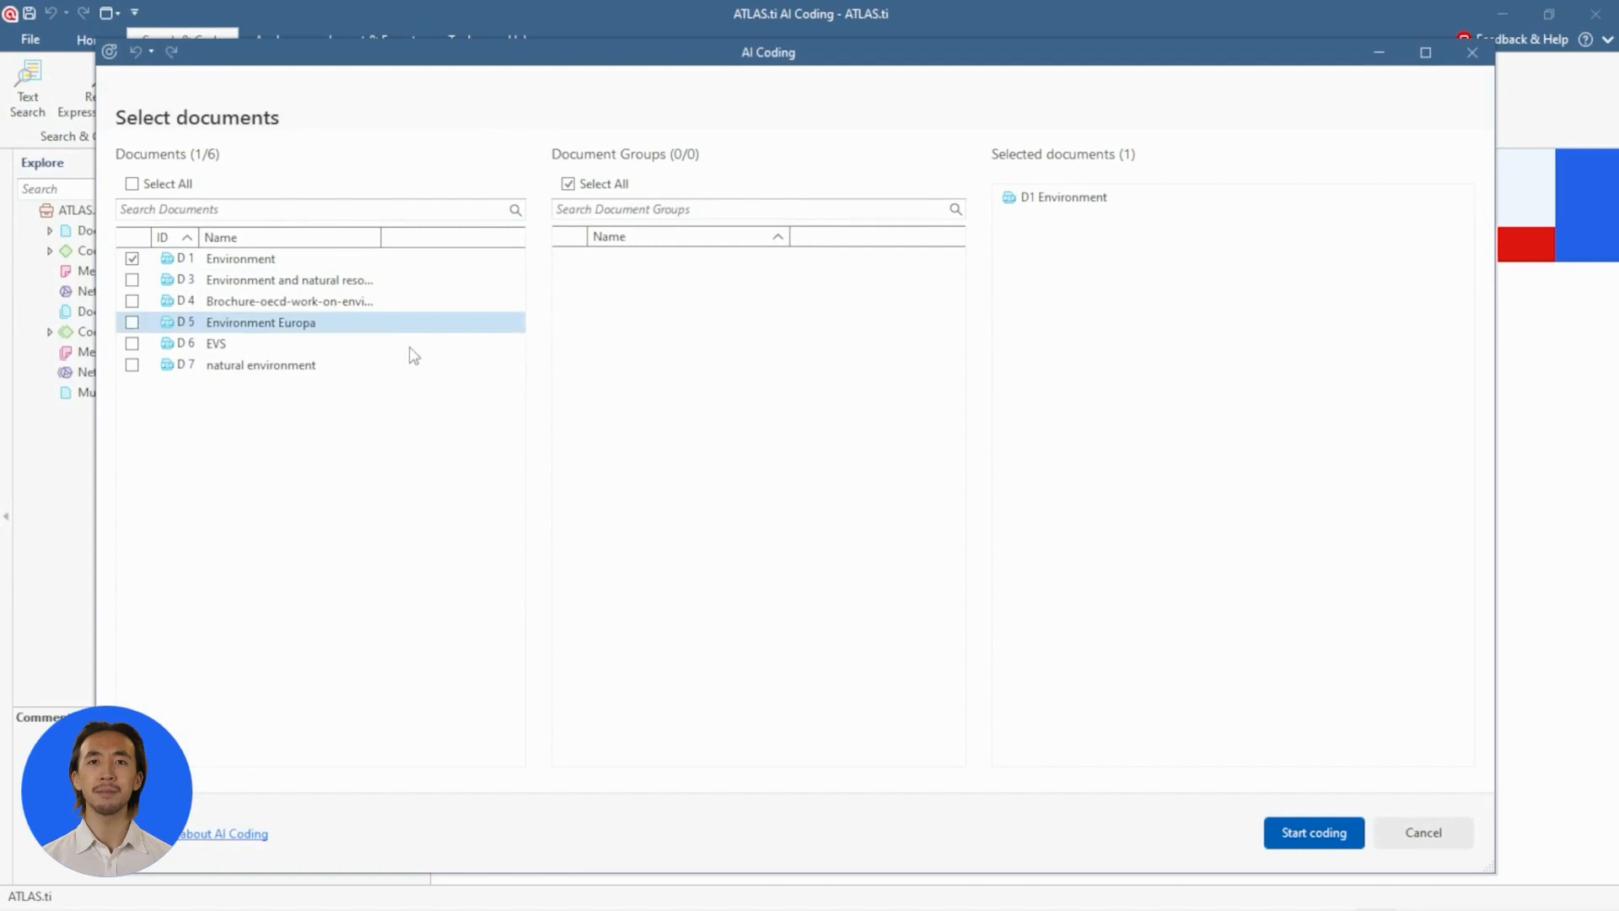
pyautogui.click(1312, 831)
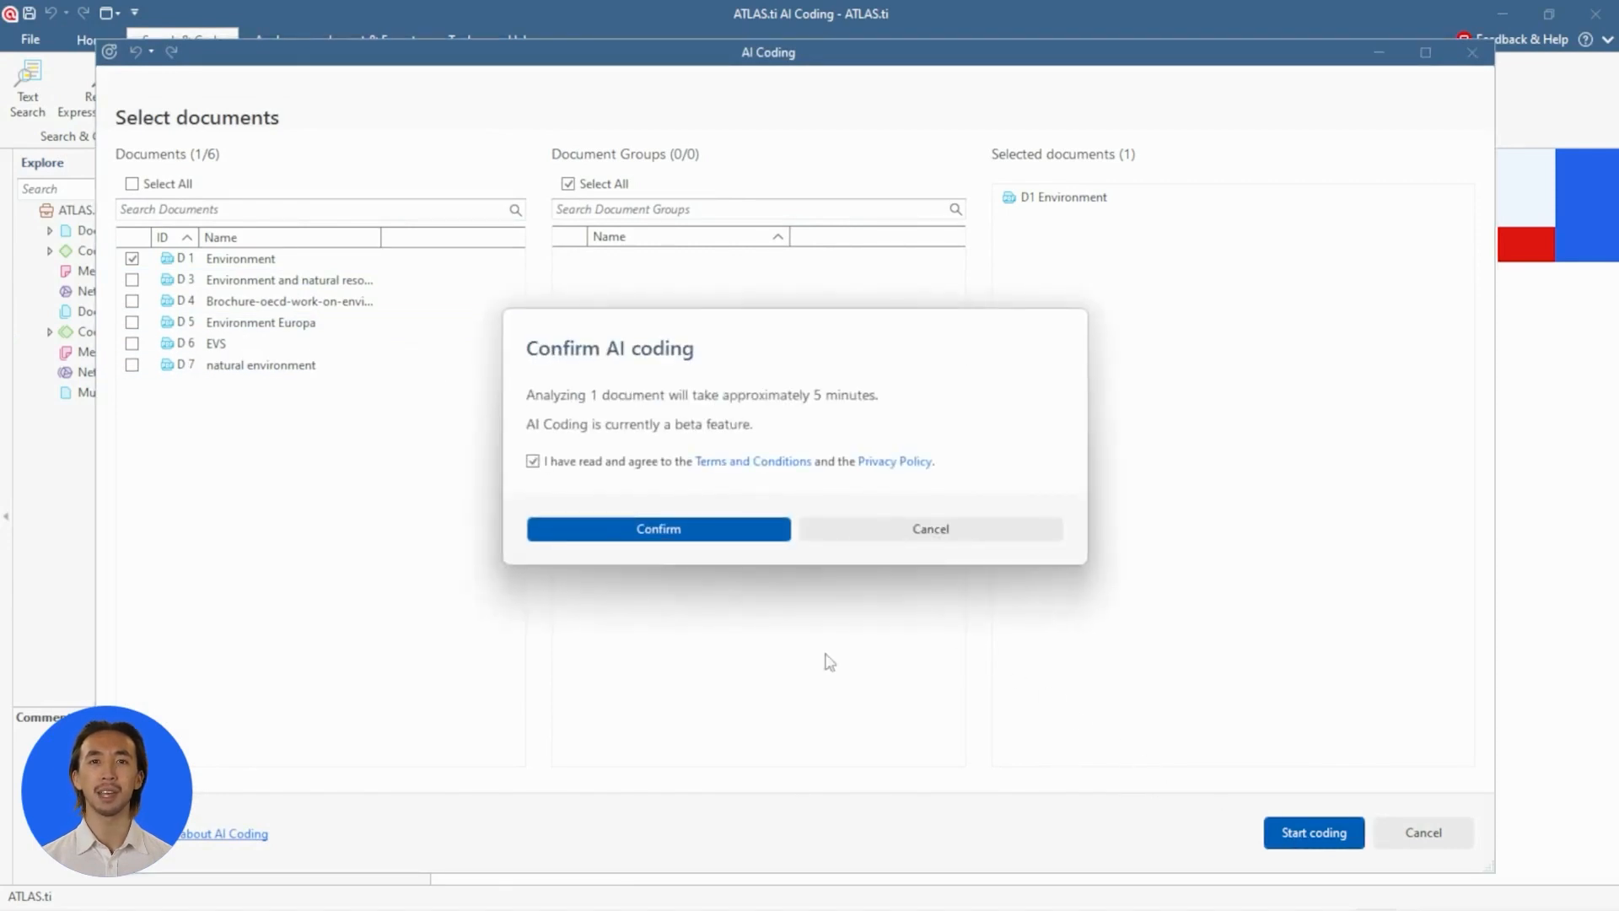
pyautogui.click(657, 528)
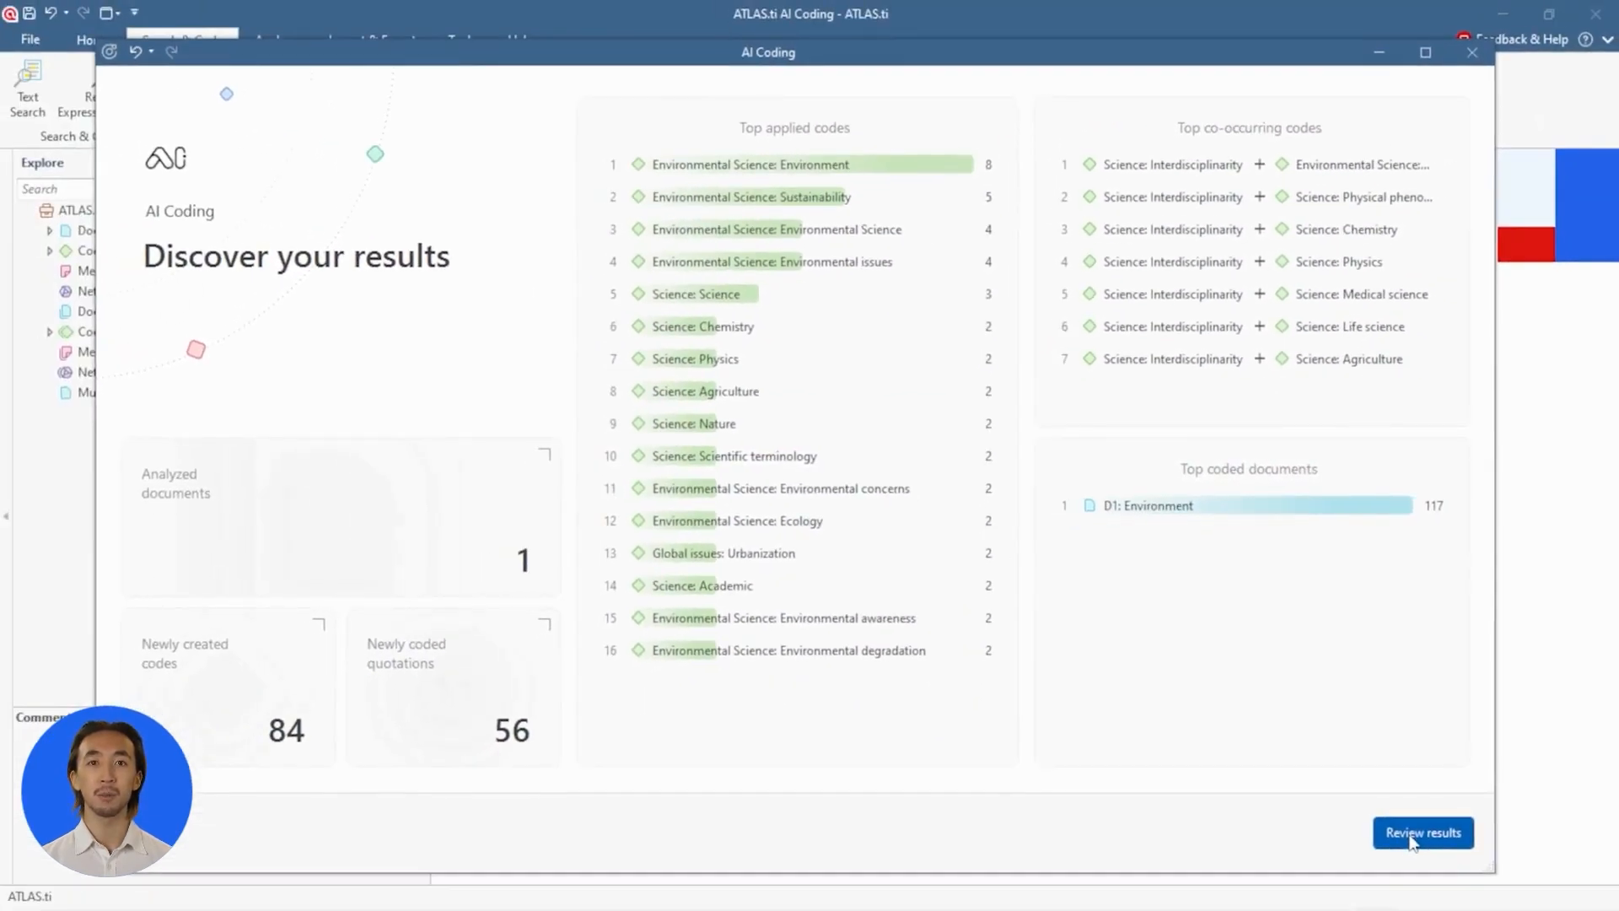
# - Review results and scroll the Details list down to quotation 1:11 on the hydrosphere and water supply
pyautogui.click(1423, 831)
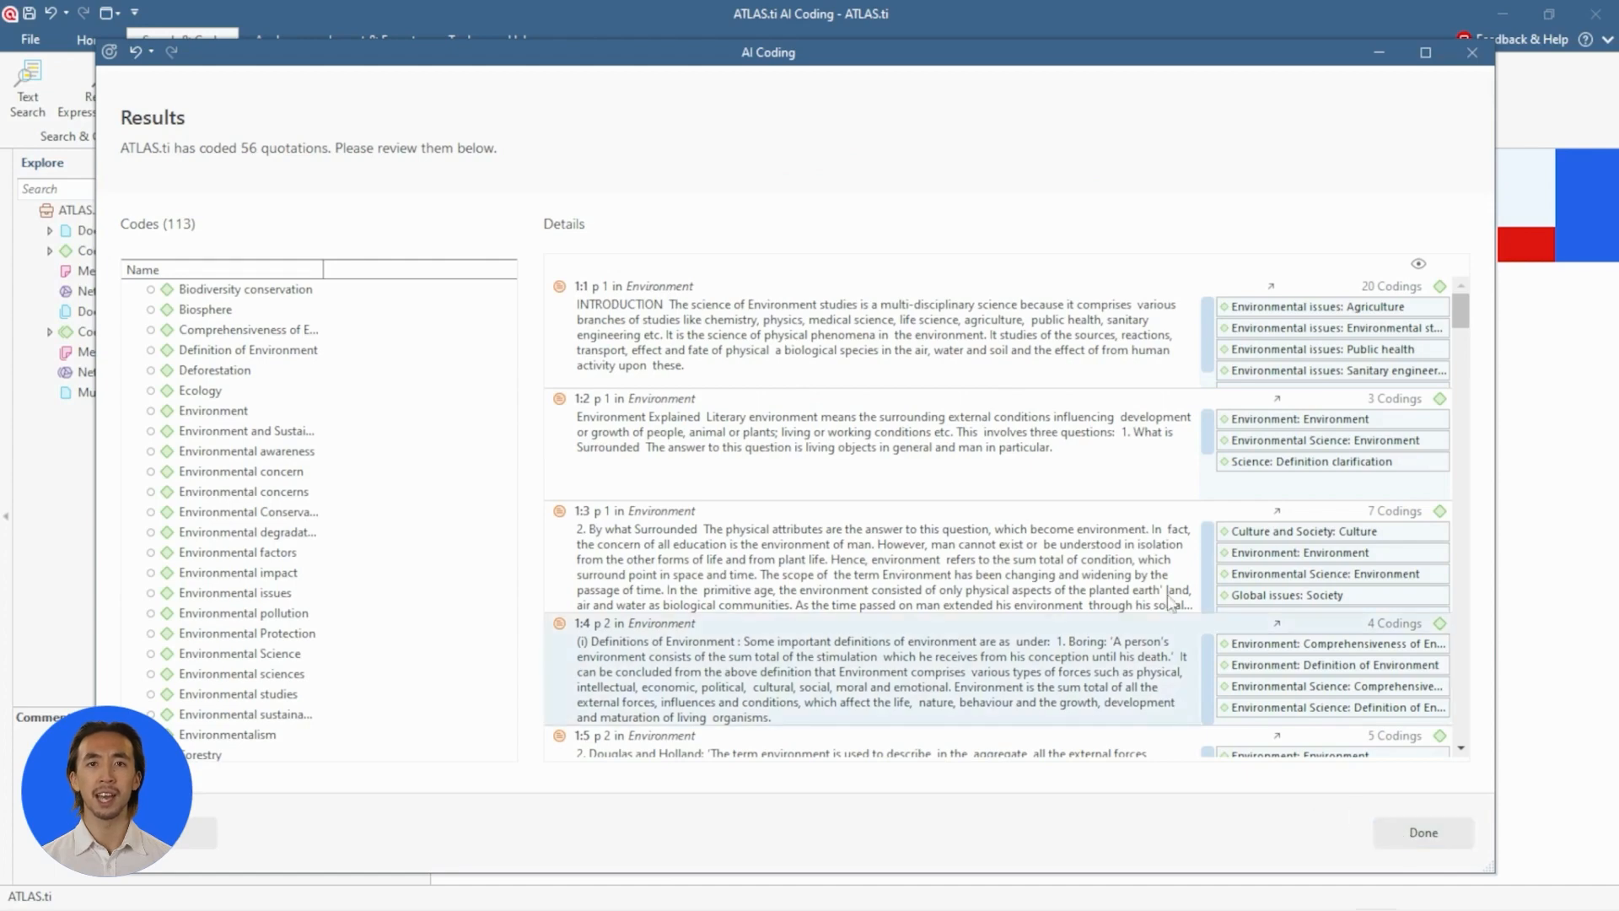
pyautogui.scroll(-3)
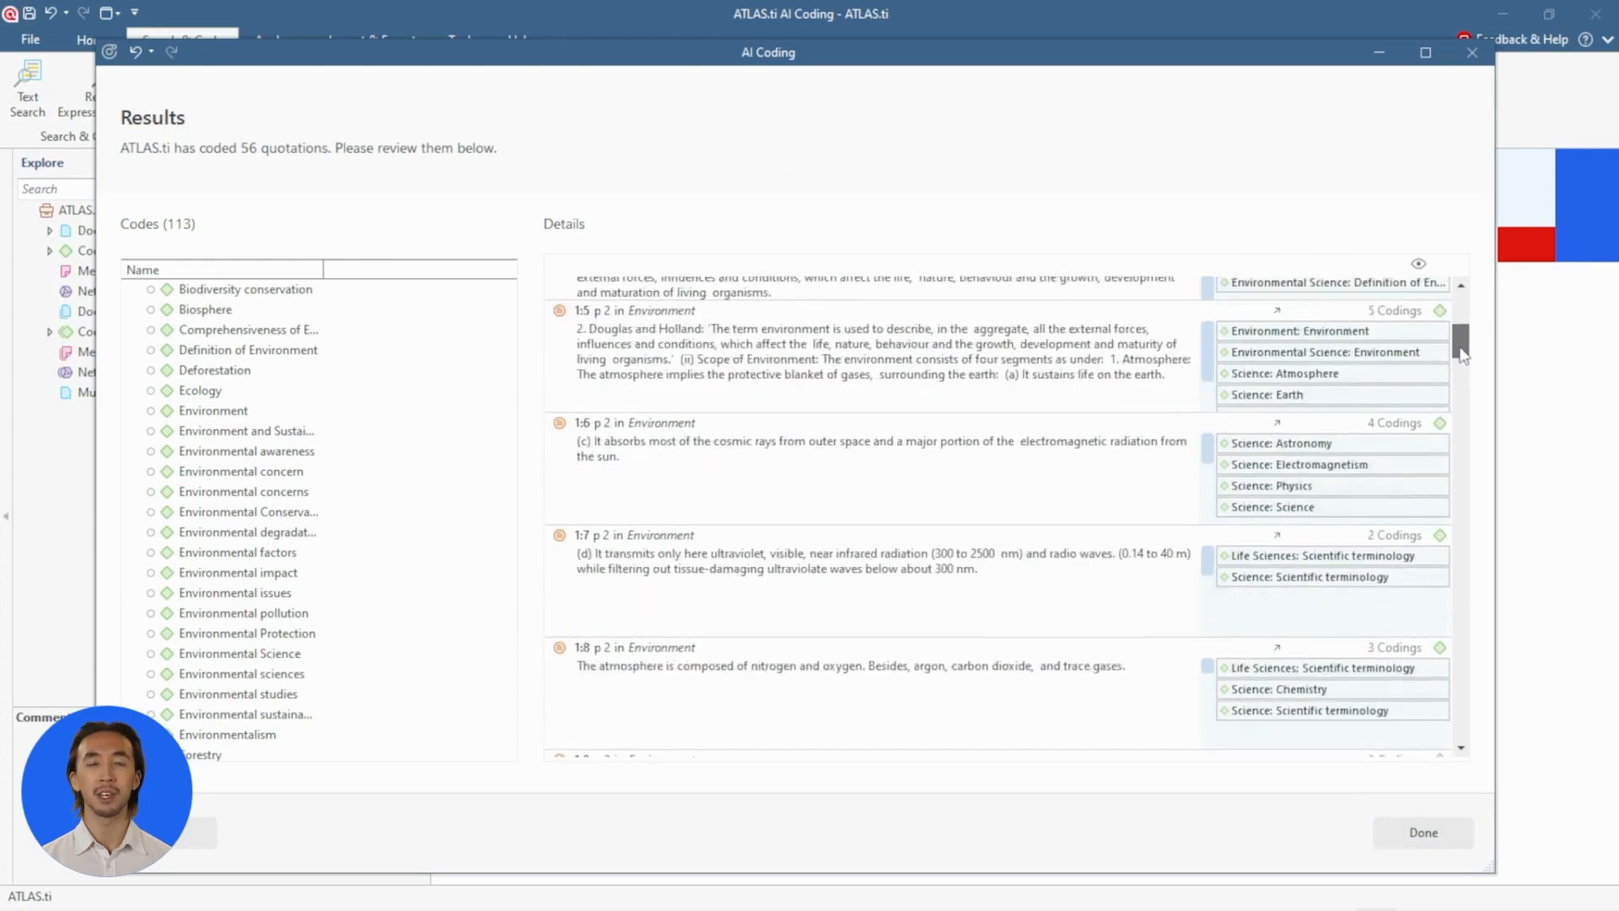
pyautogui.scroll(-3)
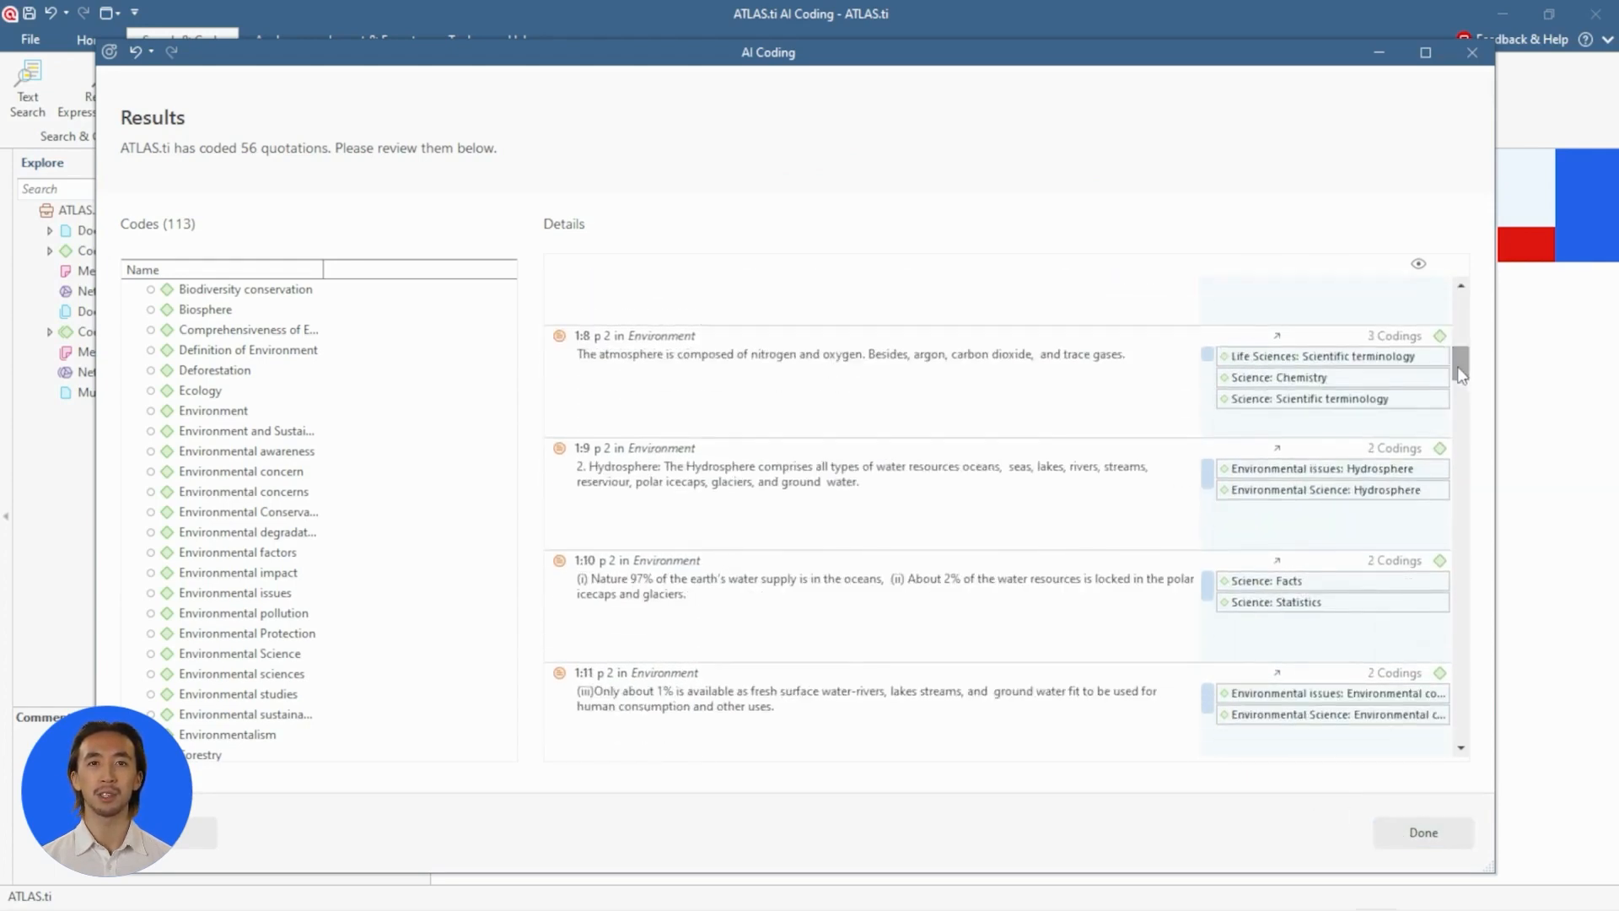